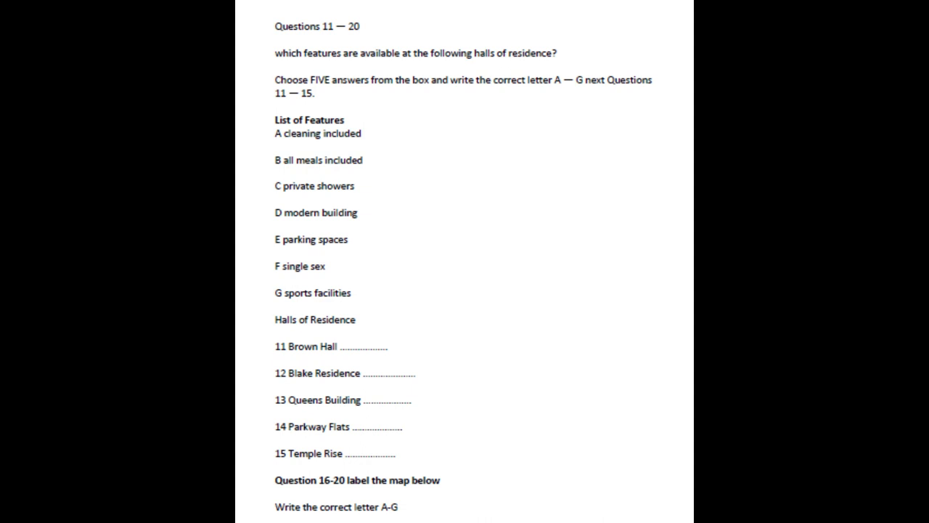
pyautogui.scroll(-3)
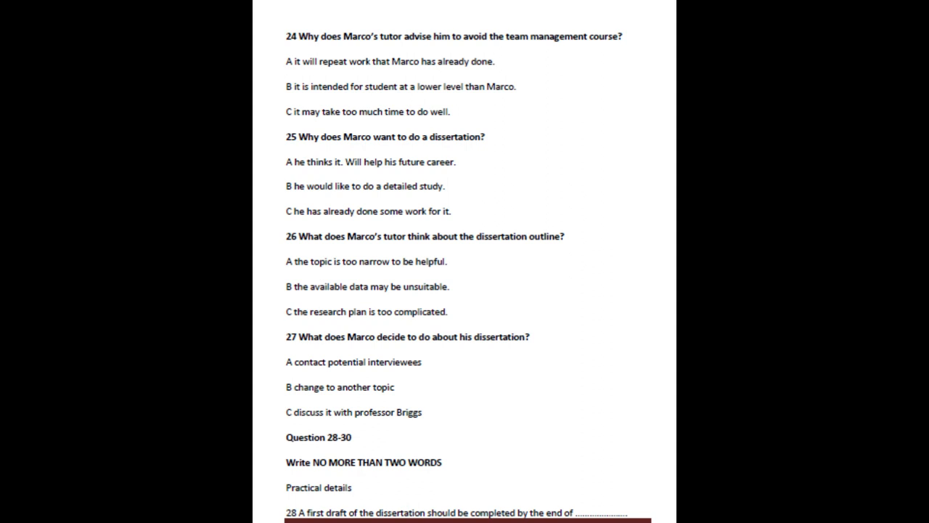